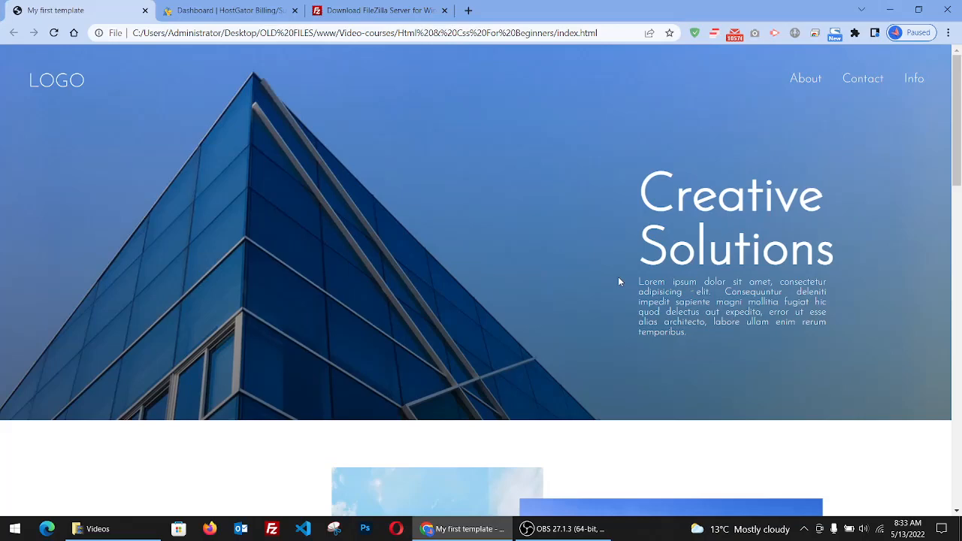
pyautogui.moveTo(406, 122)
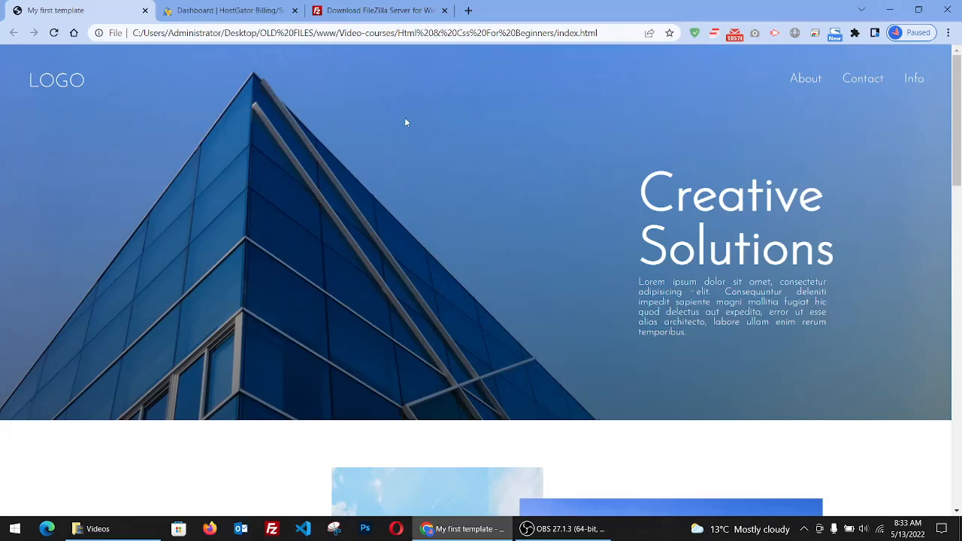
pyautogui.moveTo(517, 319)
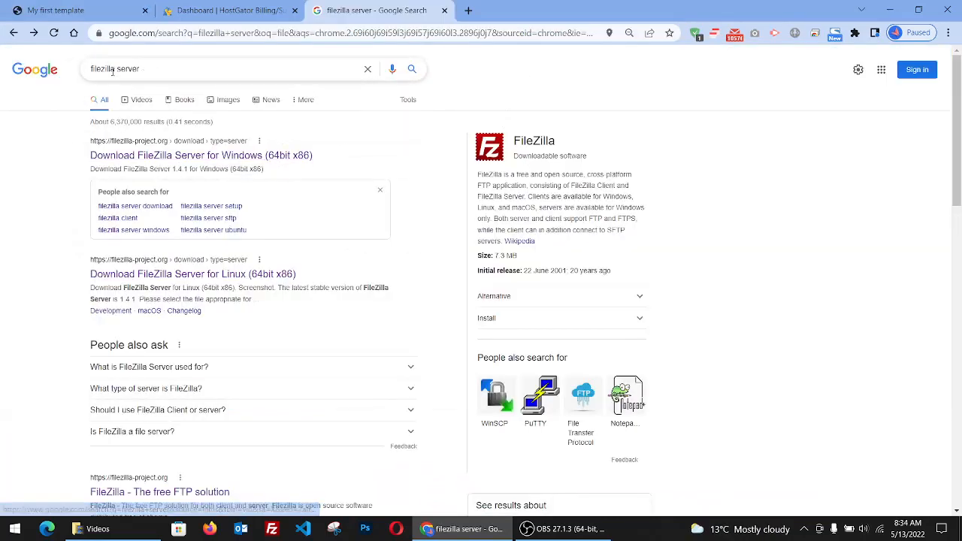
# - Open the 'Download FileZilla Server for Windows' page, review it, then close the tab
pyautogui.click(201, 155)
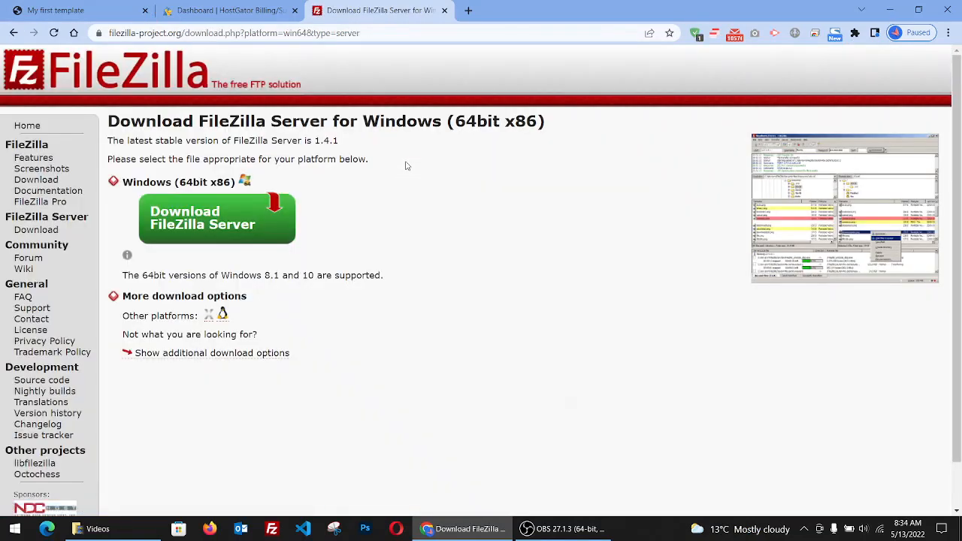
pyautogui.moveTo(534, 325)
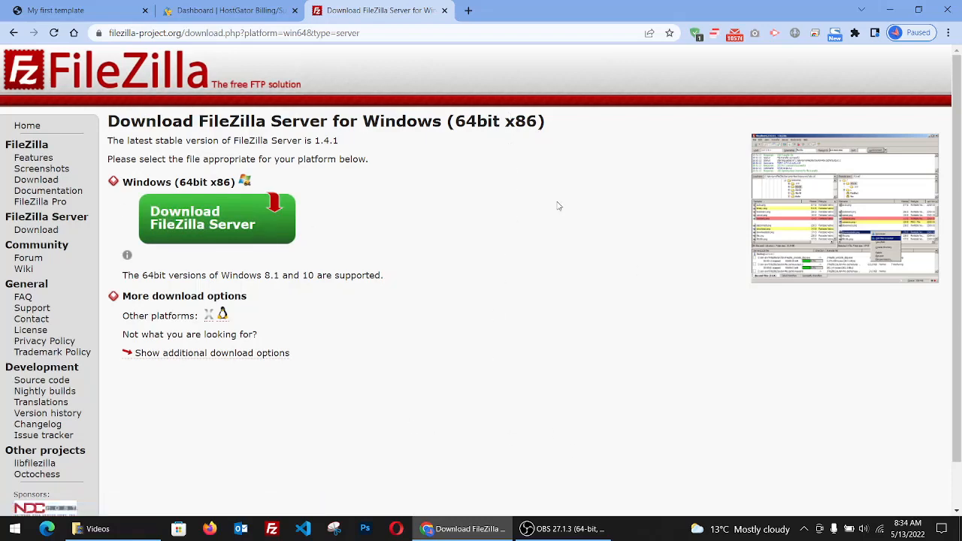
pyautogui.click(225, 10)
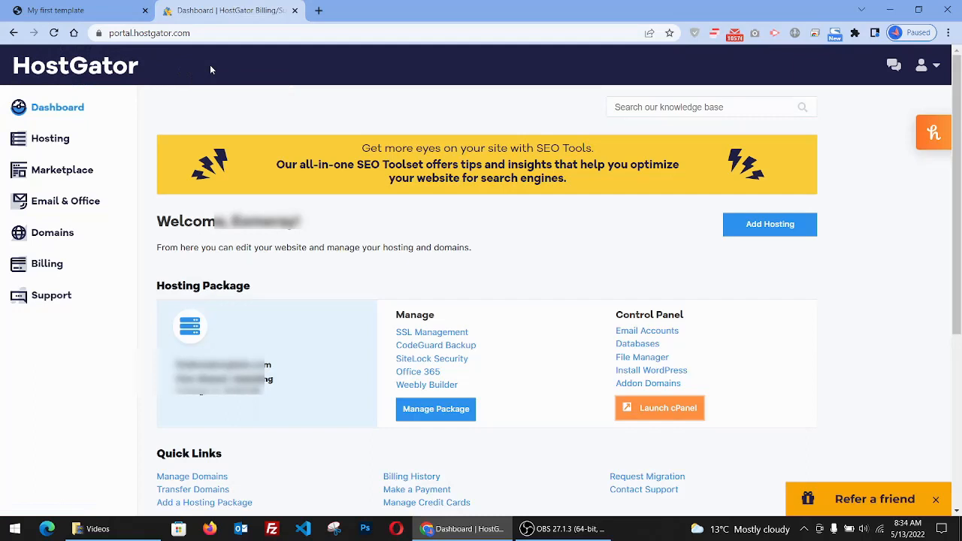
pyautogui.moveTo(915, 260)
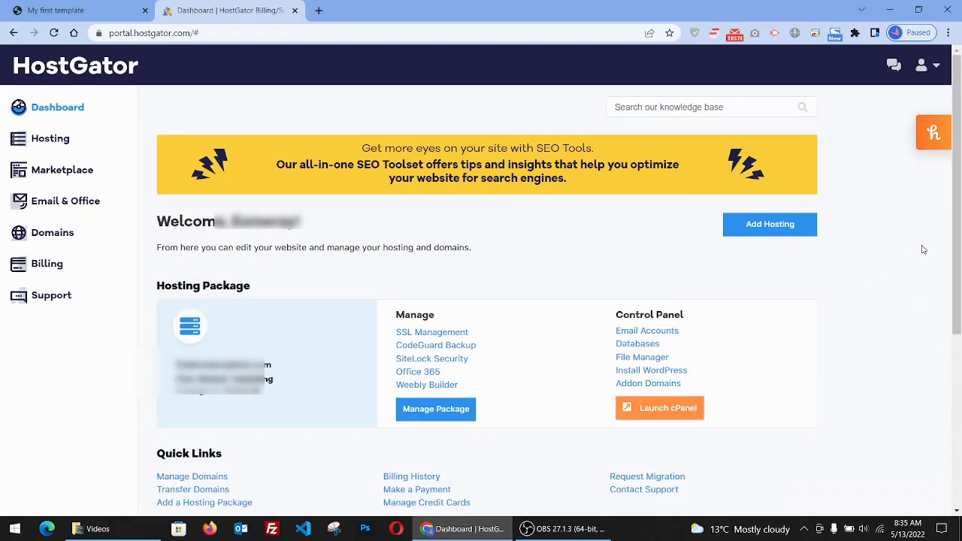
pyautogui.moveTo(932, 294)
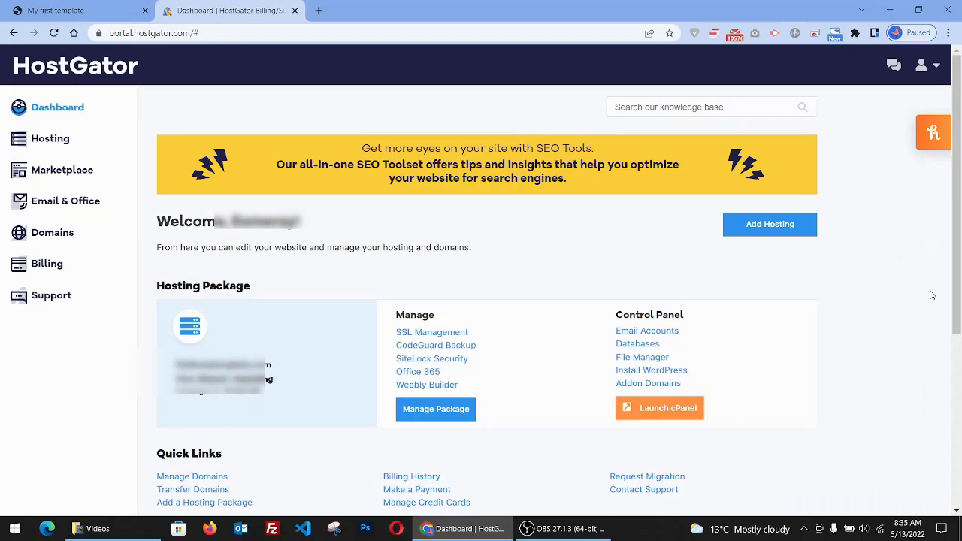
pyautogui.moveTo(786, 256)
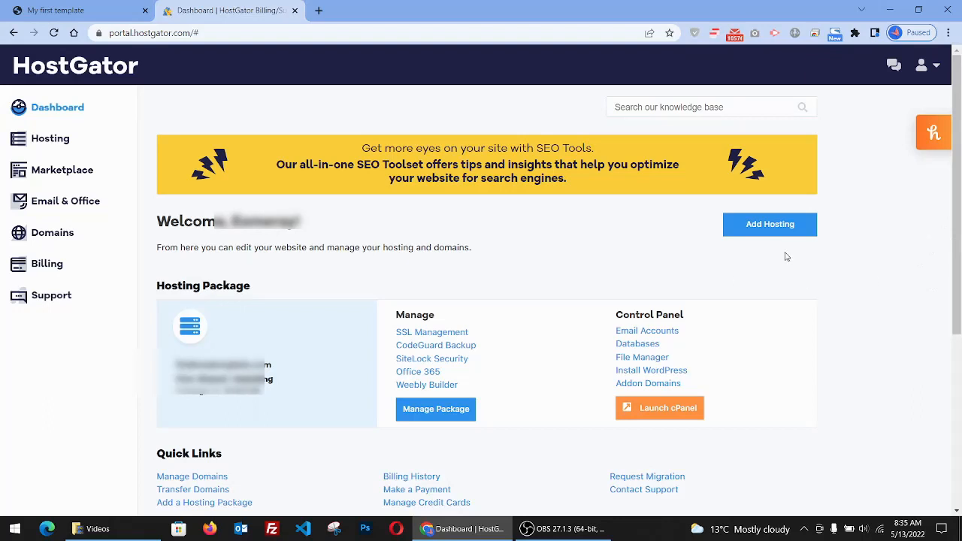
pyautogui.moveTo(900, 356)
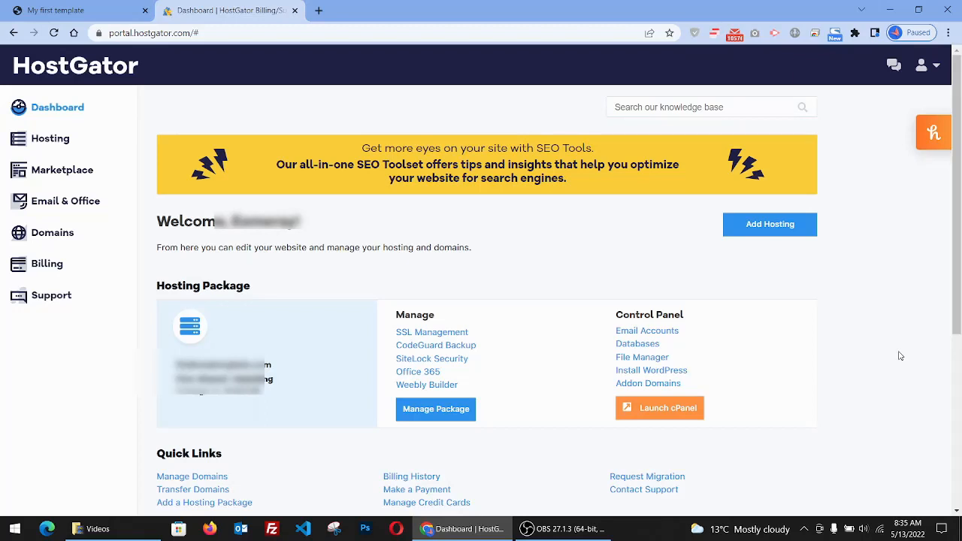
pyautogui.moveTo(698, 417)
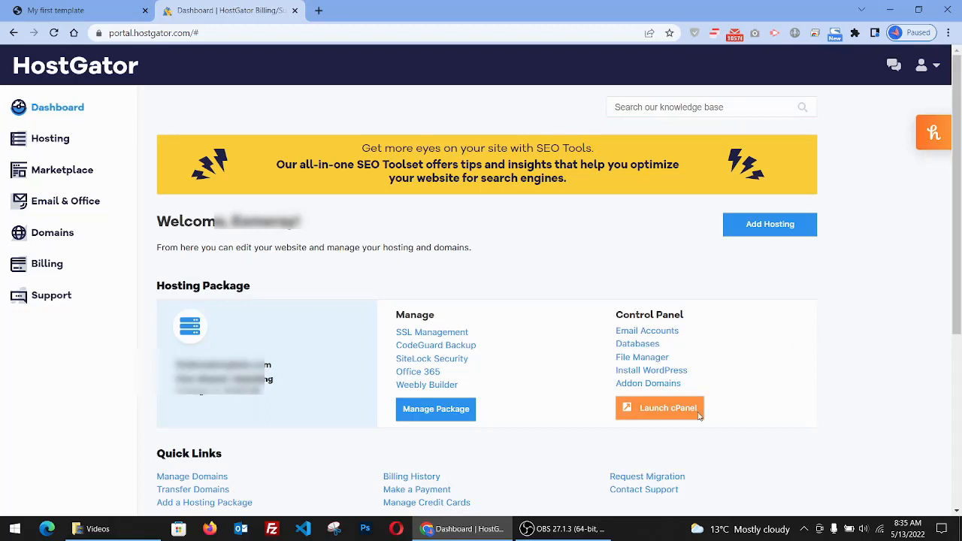
pyautogui.moveTo(658, 384)
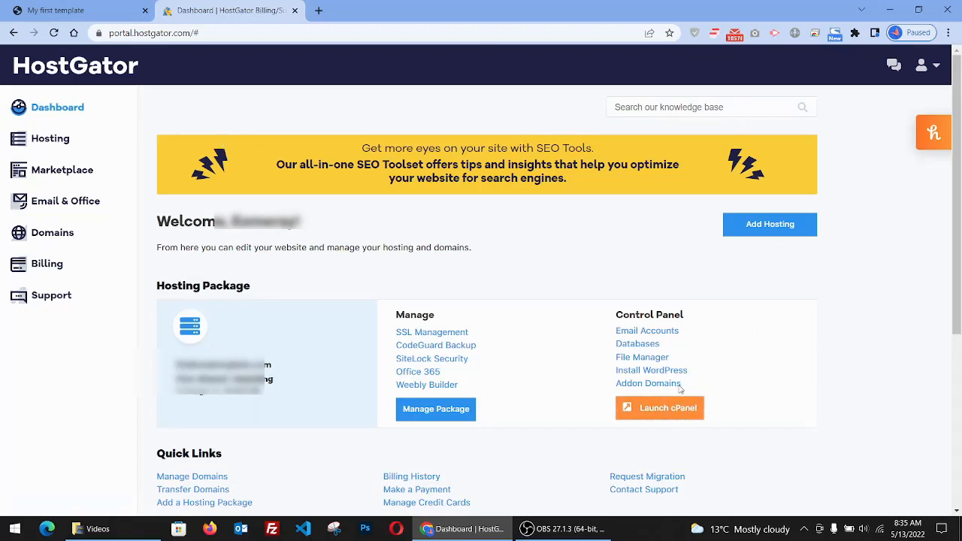
pyautogui.moveTo(277, 186)
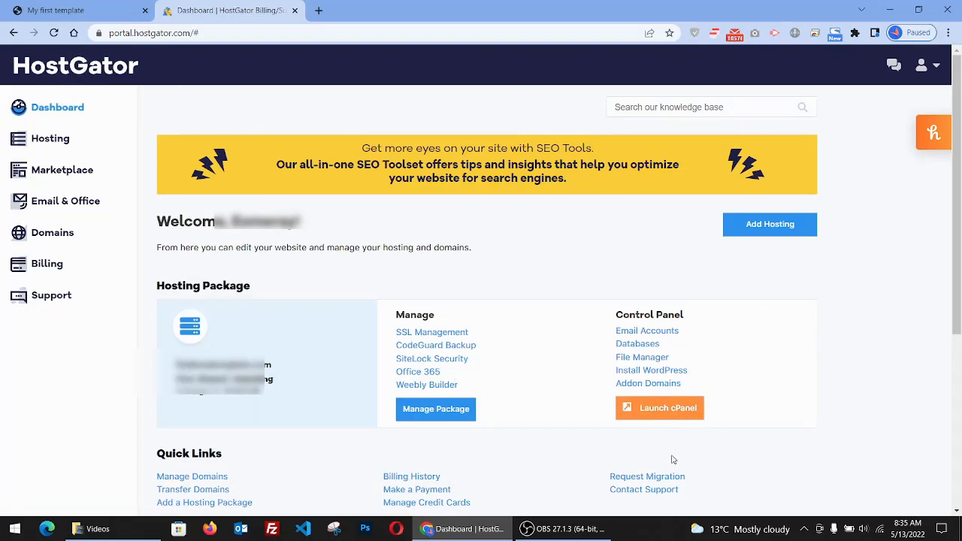
# - Launch cPanel from the Control Panel section of the HostGator dashboard
pyautogui.click(659, 408)
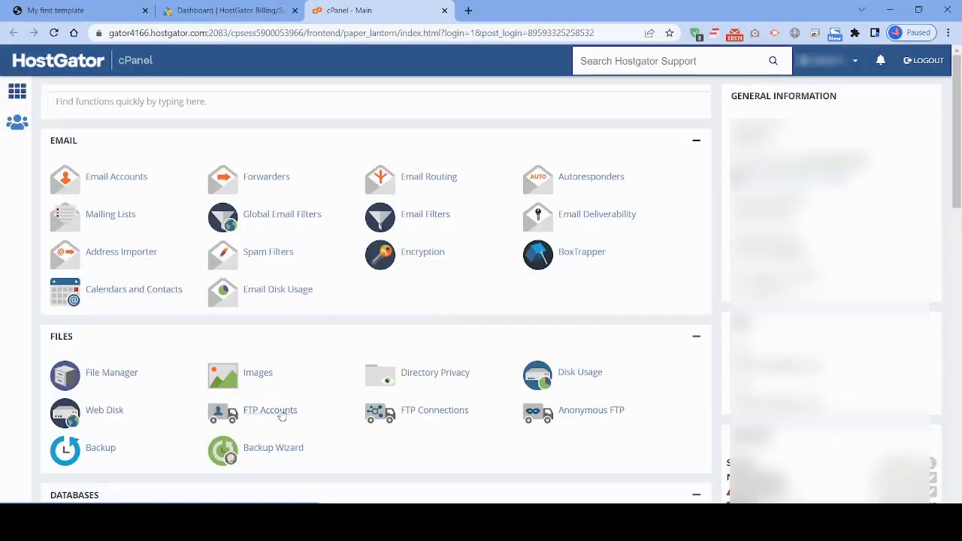
# - Open FTP Accounts in cPanel's Files section
pyautogui.click(270, 410)
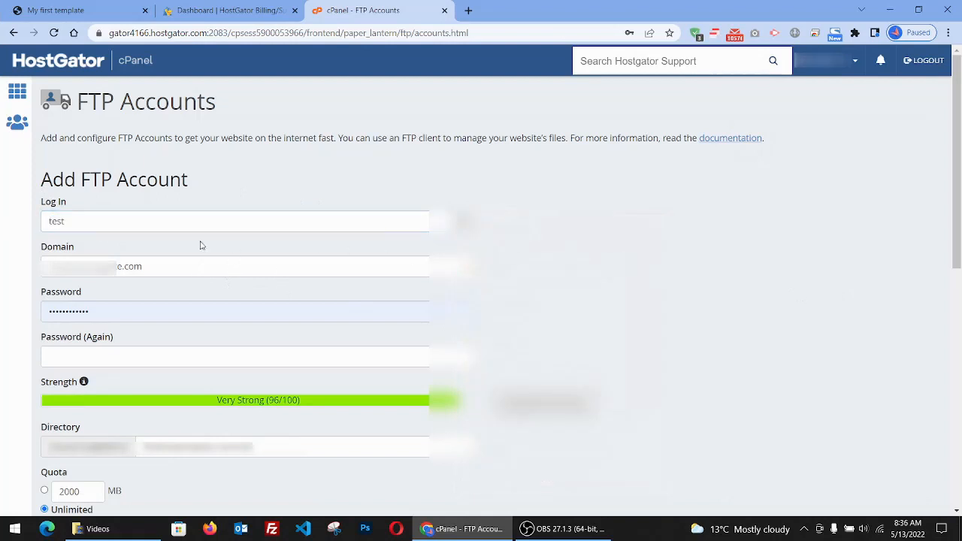
# - Create FTP account 'test' on the domain with a password and Unlimited quota
pyautogui.click(257, 266)
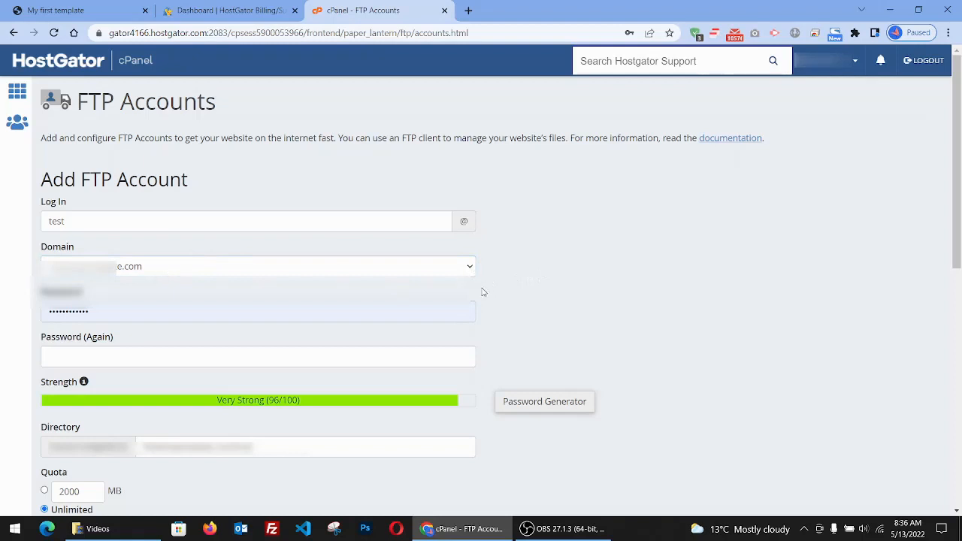
pyautogui.click(258, 266)
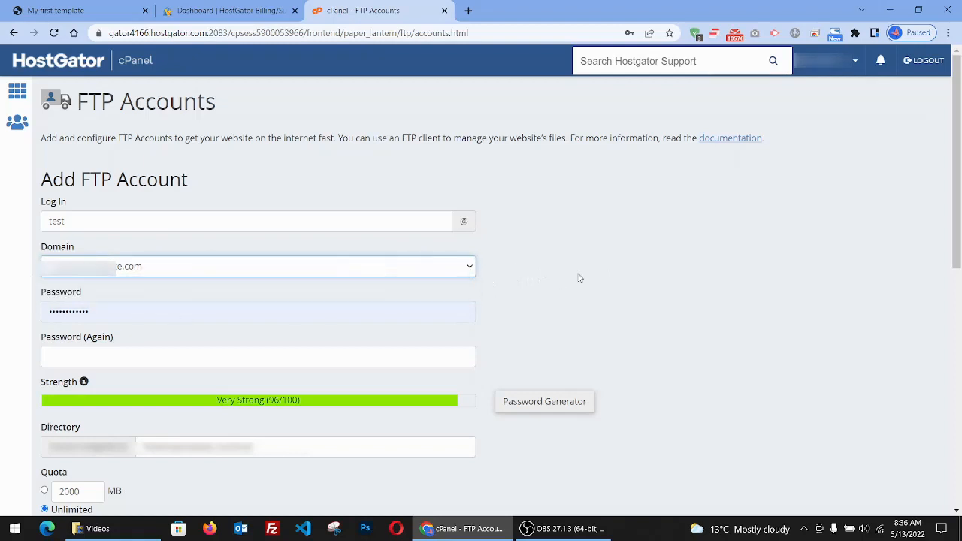
pyautogui.moveTo(484, 315)
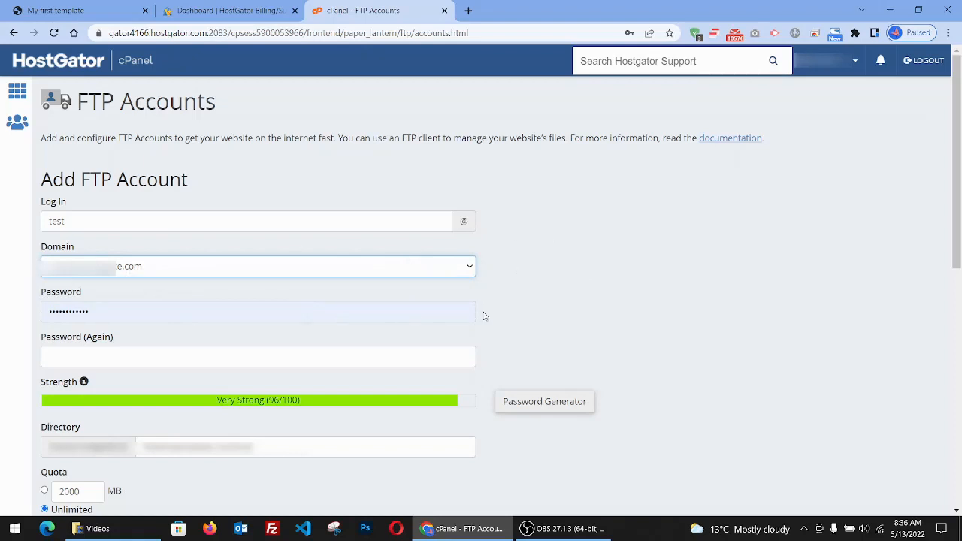
pyautogui.click(258, 311)
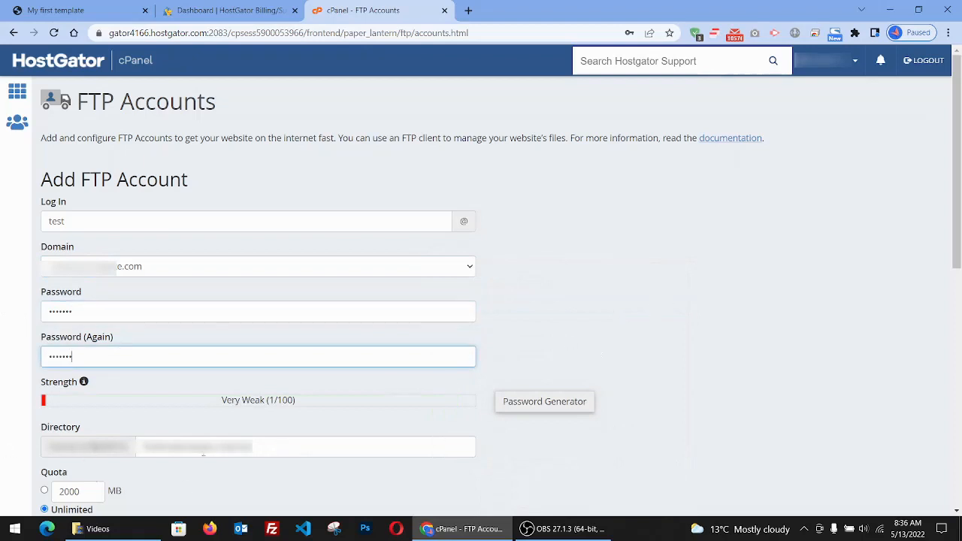
pyautogui.moveTo(507, 278)
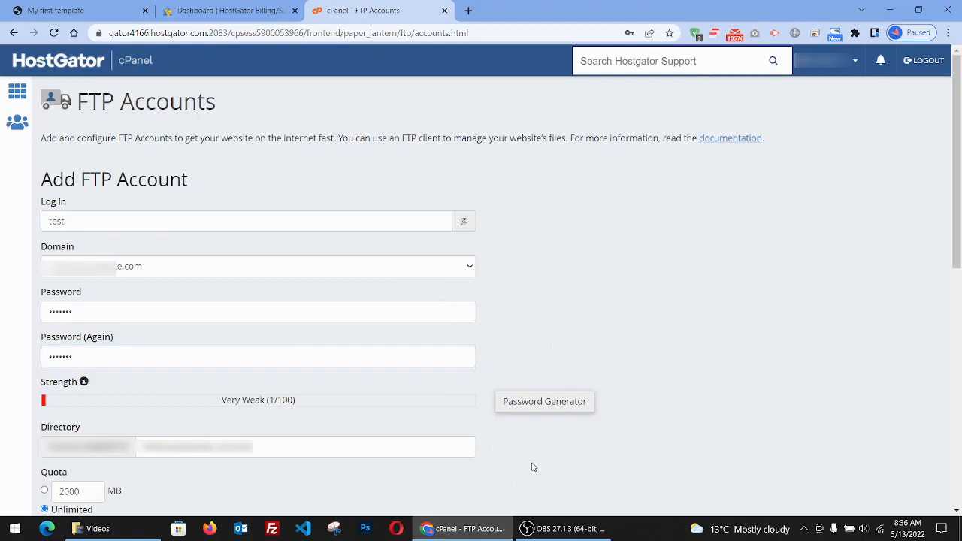
pyautogui.moveTo(517, 494)
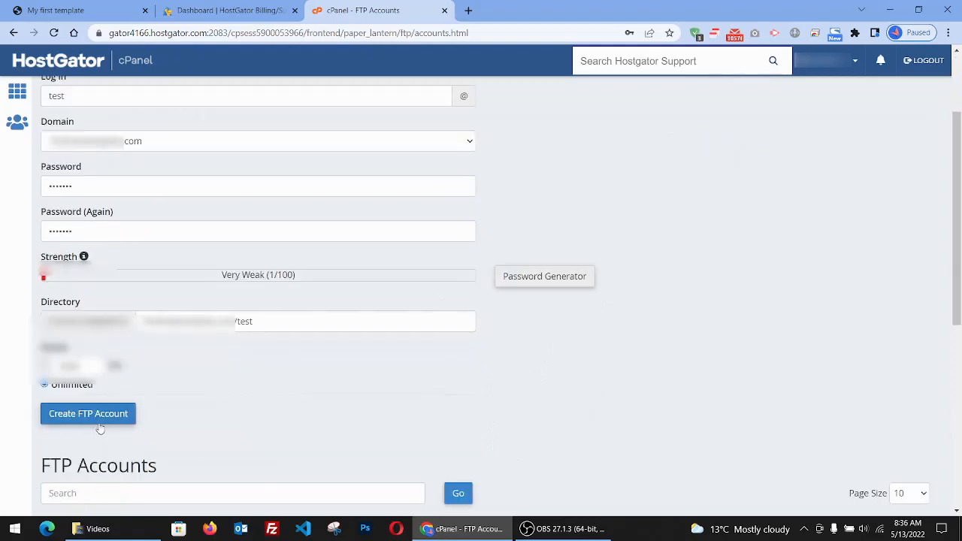
pyautogui.click(88, 414)
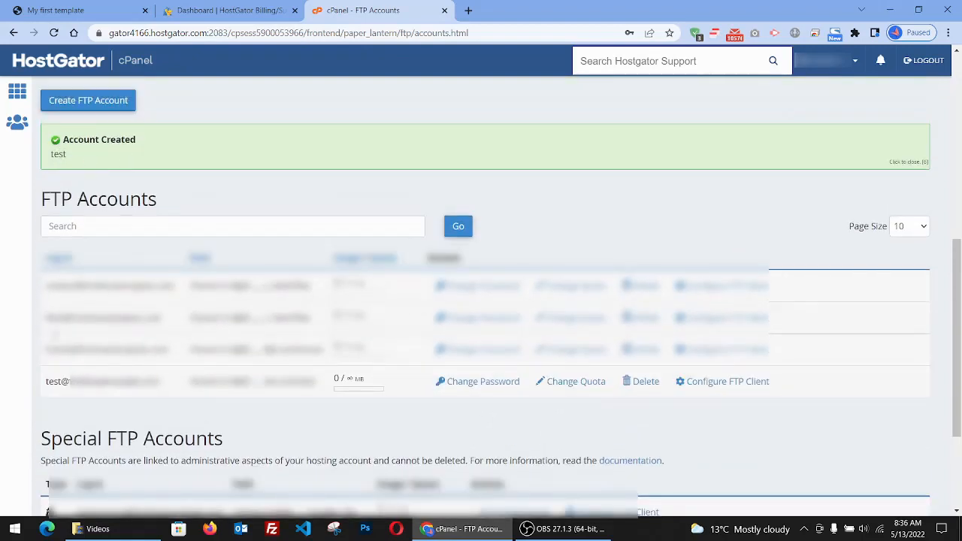
pyautogui.doubleClick(101, 381)
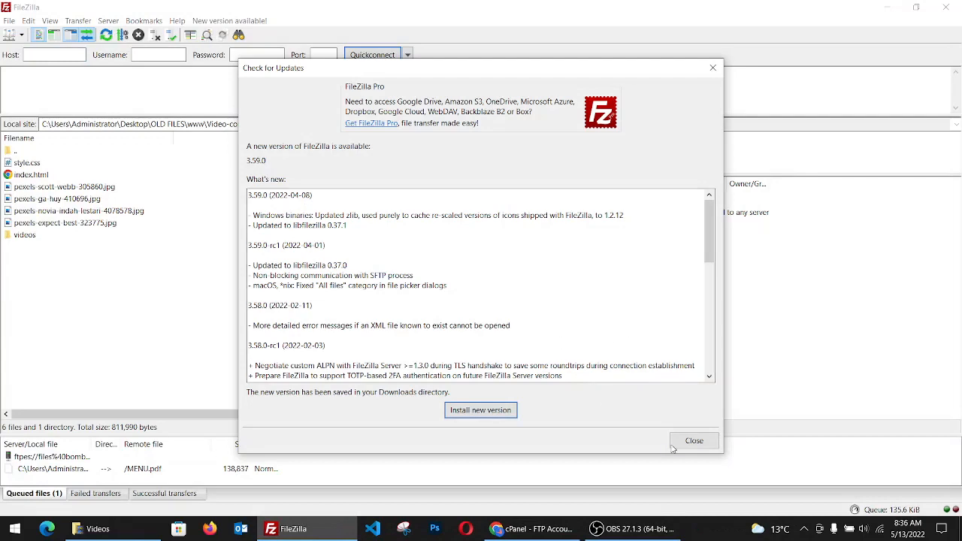
# - Close the update notice and add a new site in FileZilla's Site Manager
pyautogui.click(693, 440)
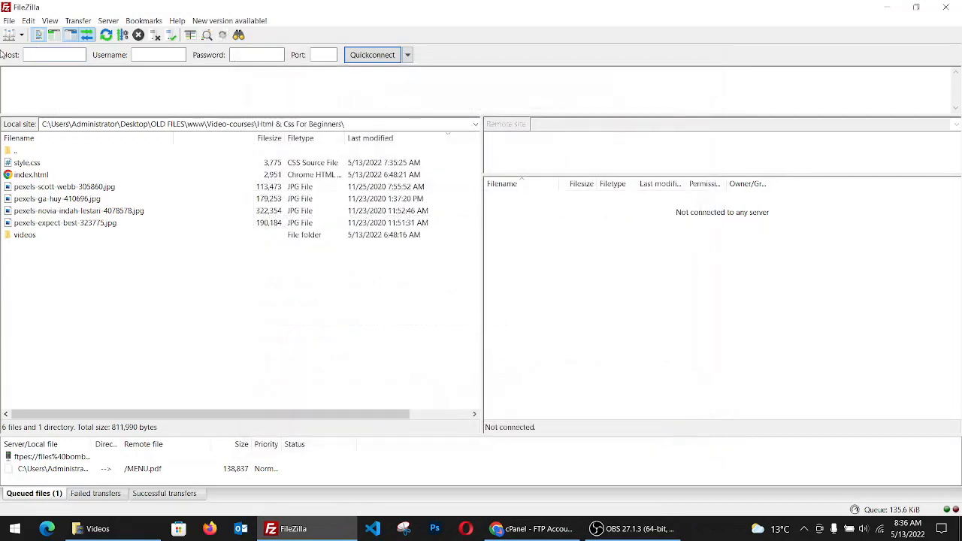
pyautogui.click(11, 34)
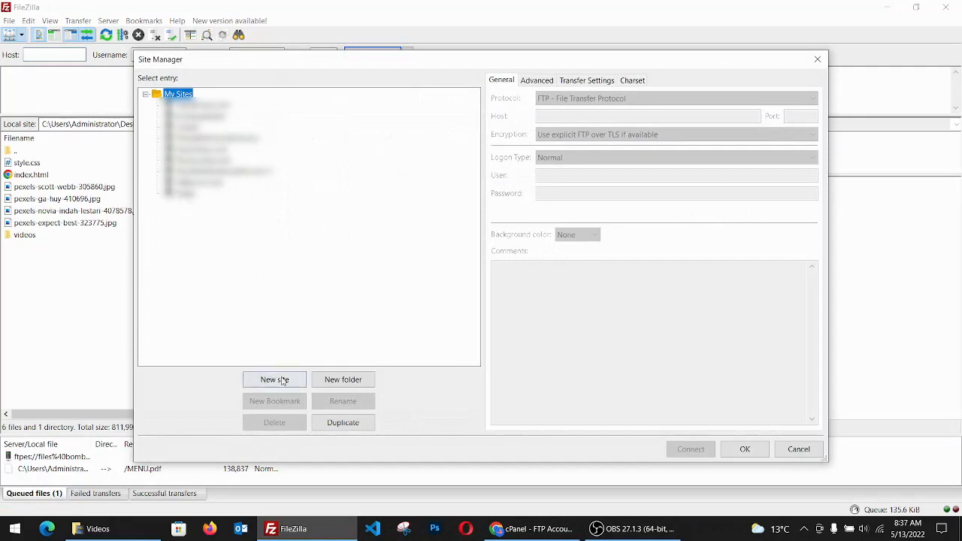
pyautogui.click(274, 380)
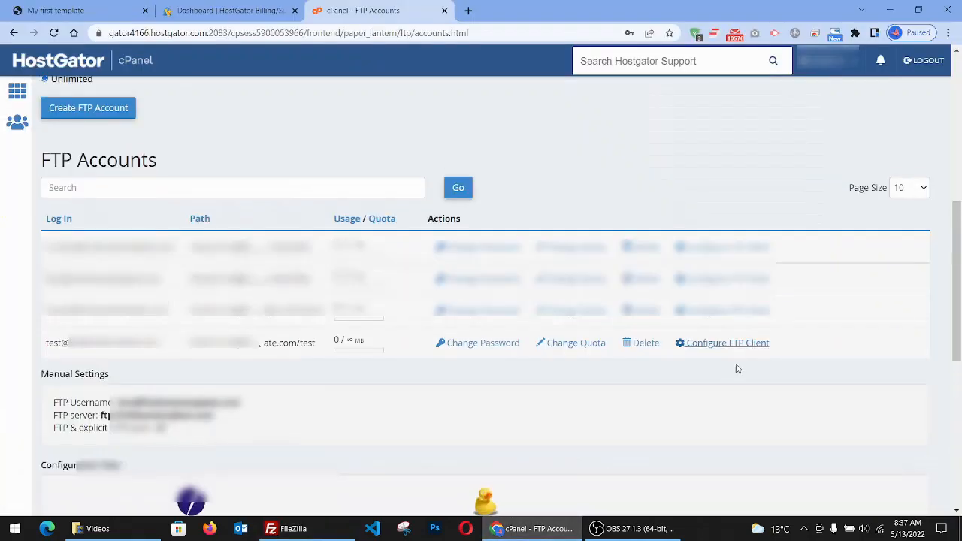
# - Scroll to the test account's manual settings to find the FTP server address
pyautogui.scroll(-3)
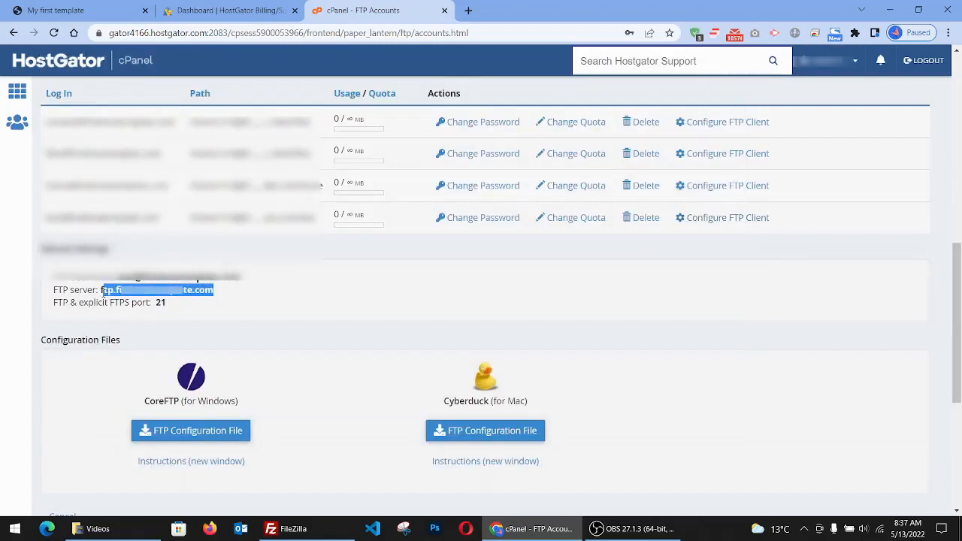
pyautogui.scroll(3)
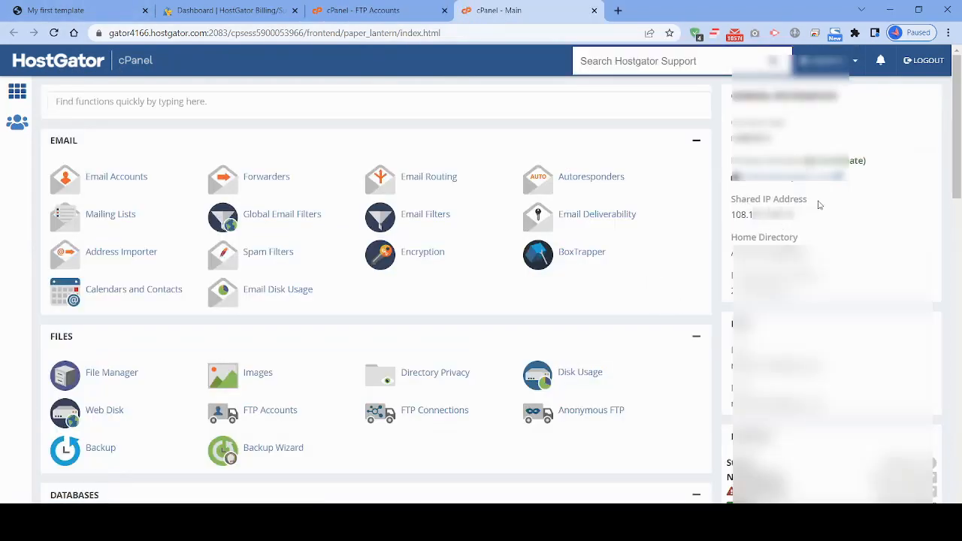
# - Enter user 'test' and its password in the new site entry and attempt to connect
pyautogui.click(293, 528)
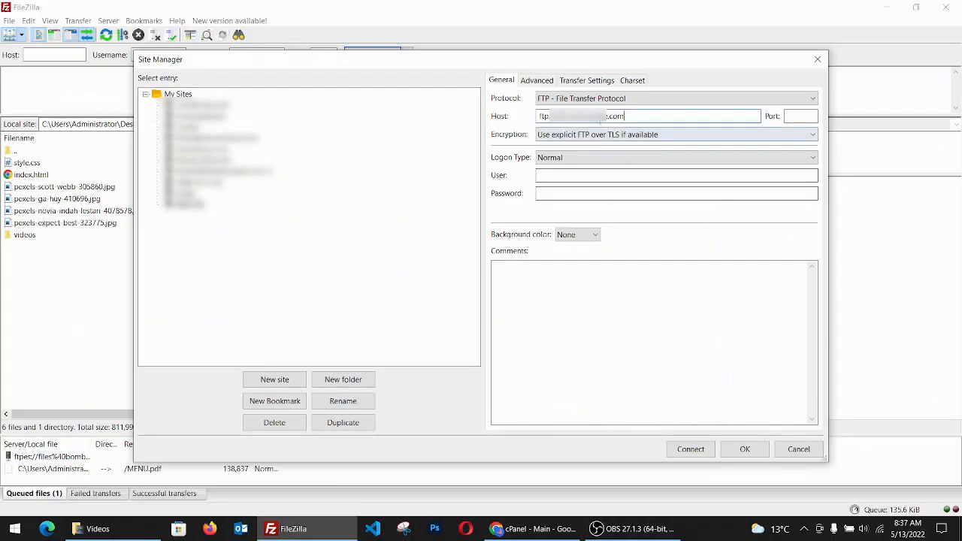
pyautogui.click(675, 175)
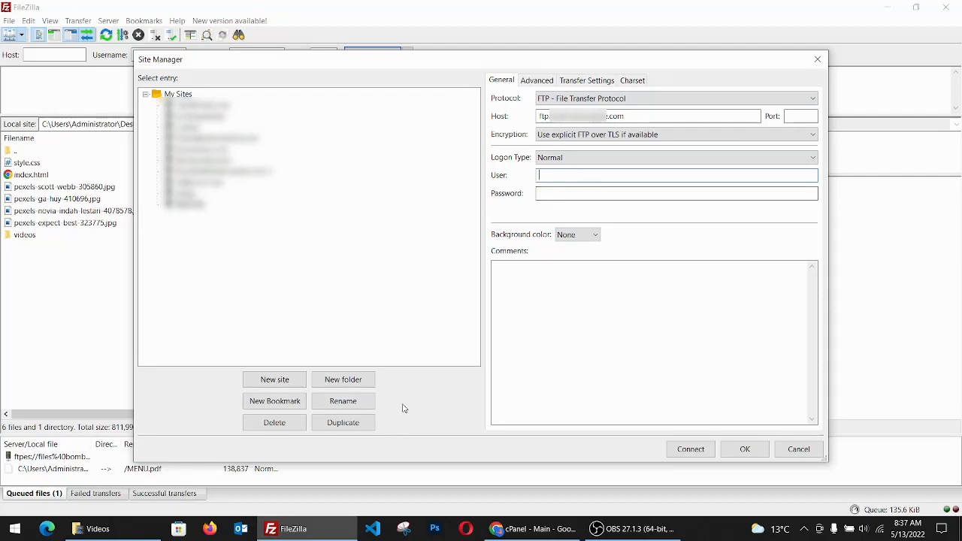
pyautogui.click(676, 193)
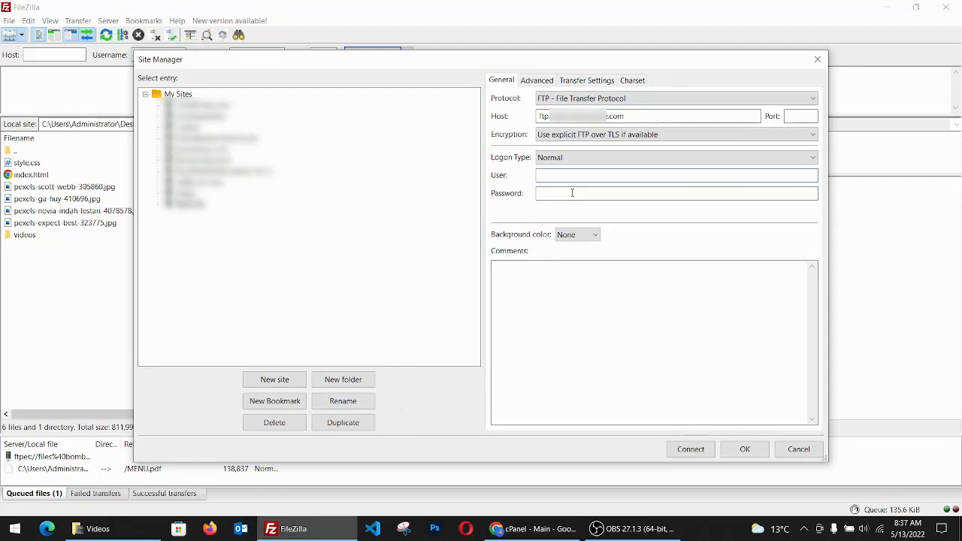
pyautogui.write('test')
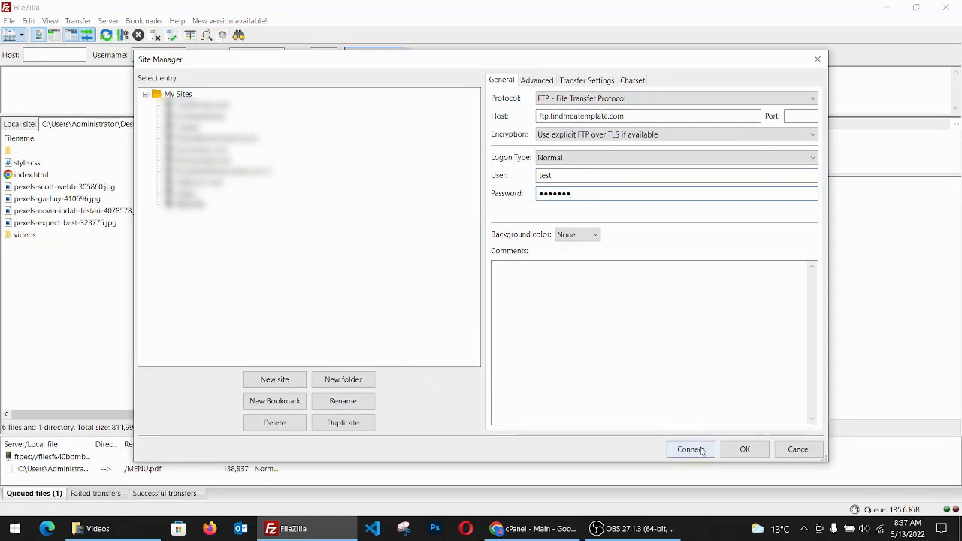
pyautogui.click(690, 449)
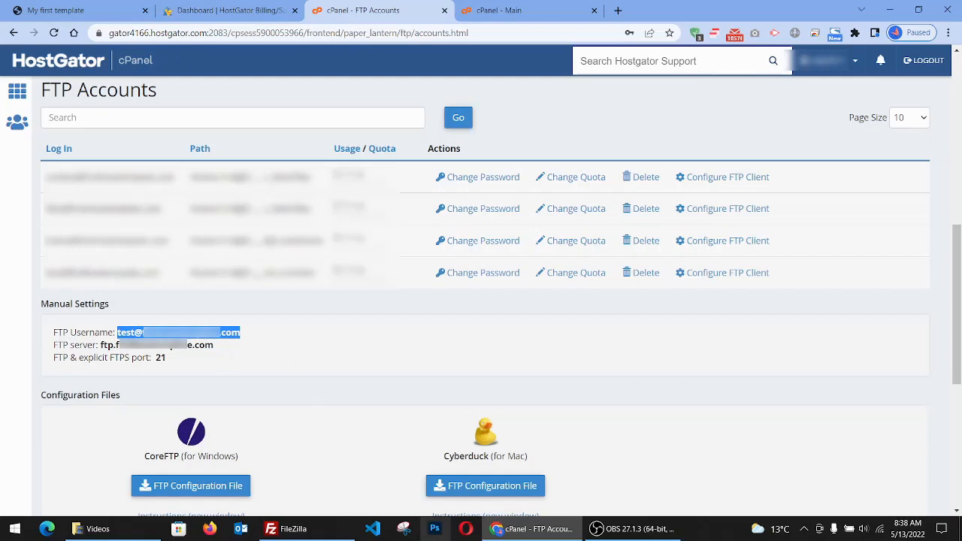
# - Reconnect FileZilla using the full FTP username copied from cPanel
pyautogui.click(291, 529)
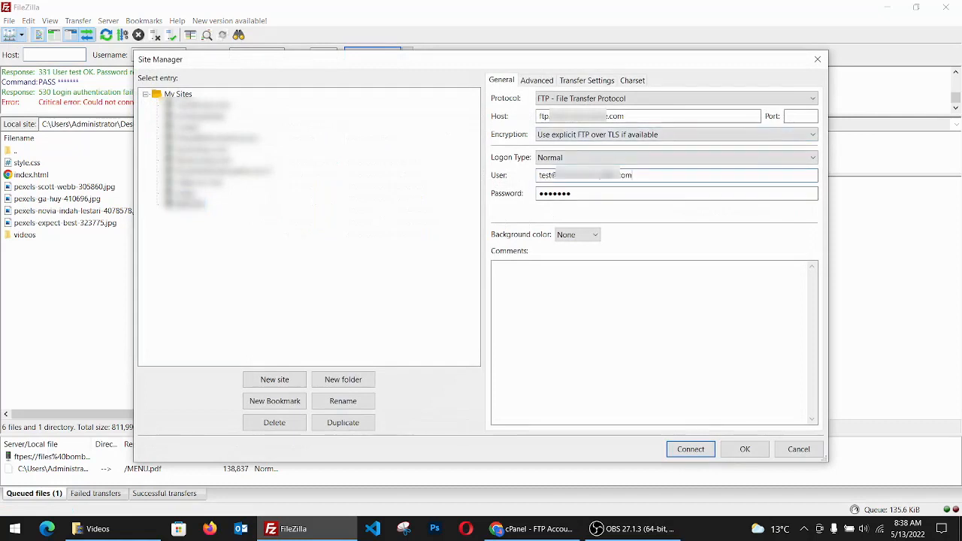
pyautogui.click(689, 448)
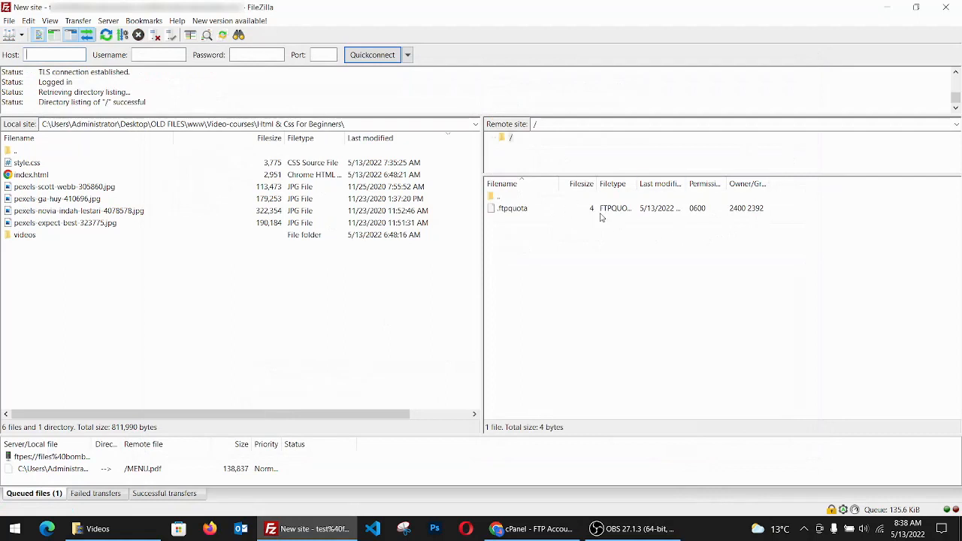
pyautogui.moveTo(508, 215)
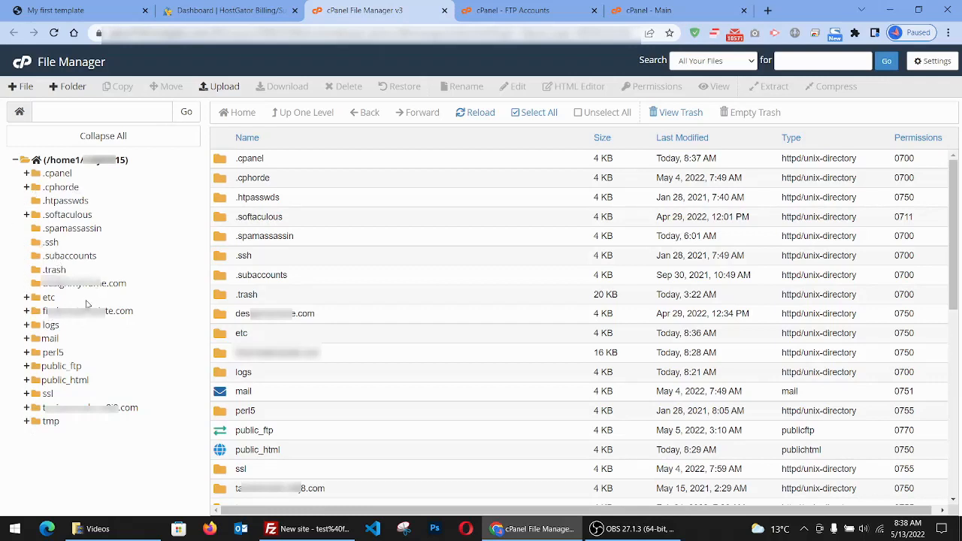
pyautogui.moveTo(77, 356)
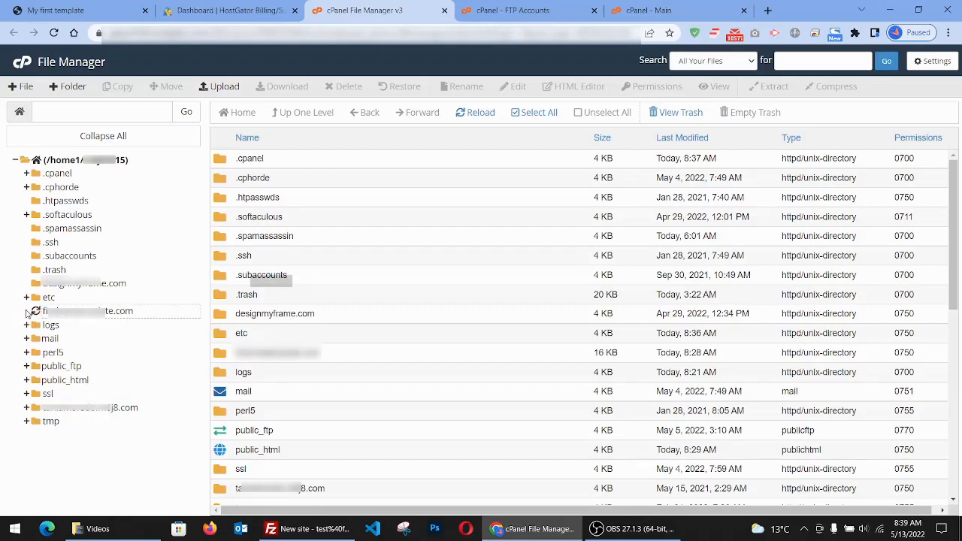
# - Expand the domain folder, open test (only .ftpquota), and return to FileZilla
pyautogui.click(27, 310)
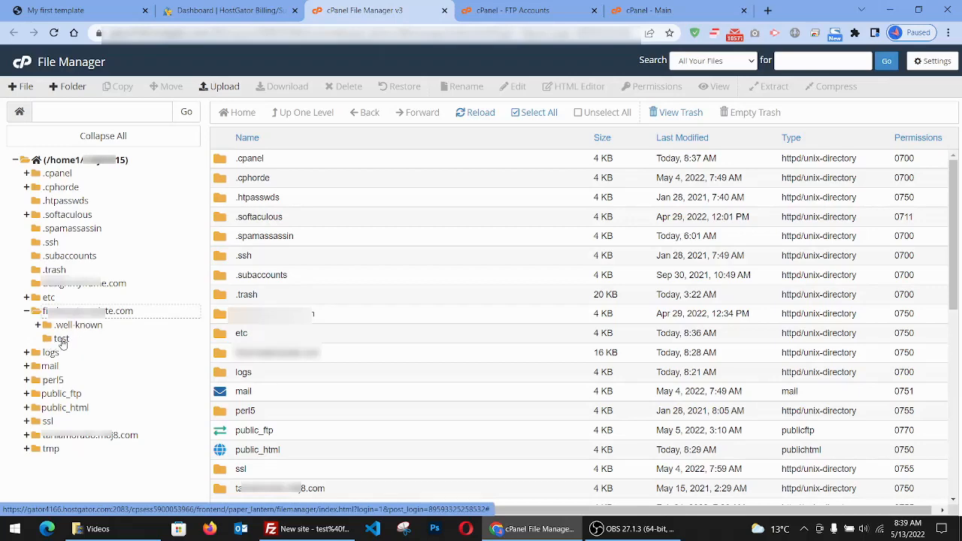
pyautogui.click(63, 339)
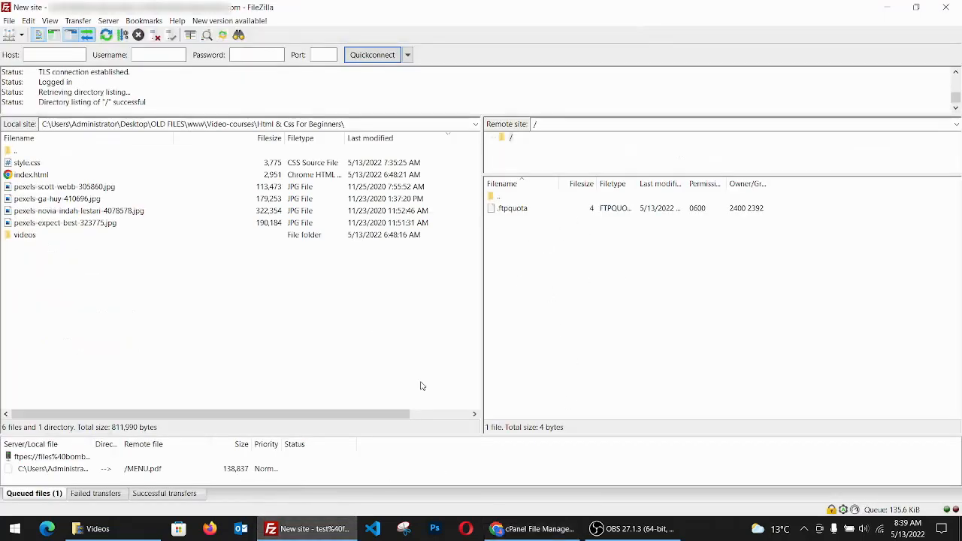
pyautogui.moveTo(691, 273)
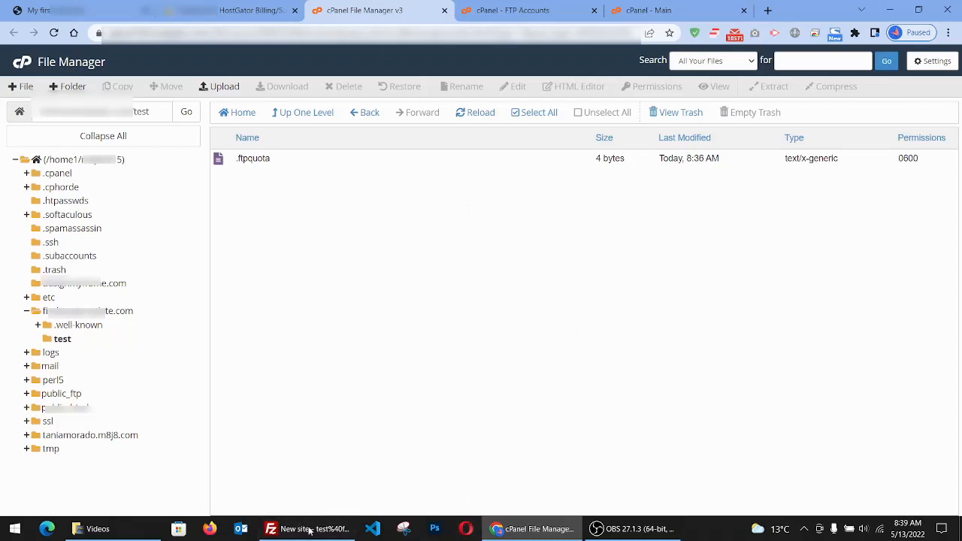
pyautogui.click(268, 528)
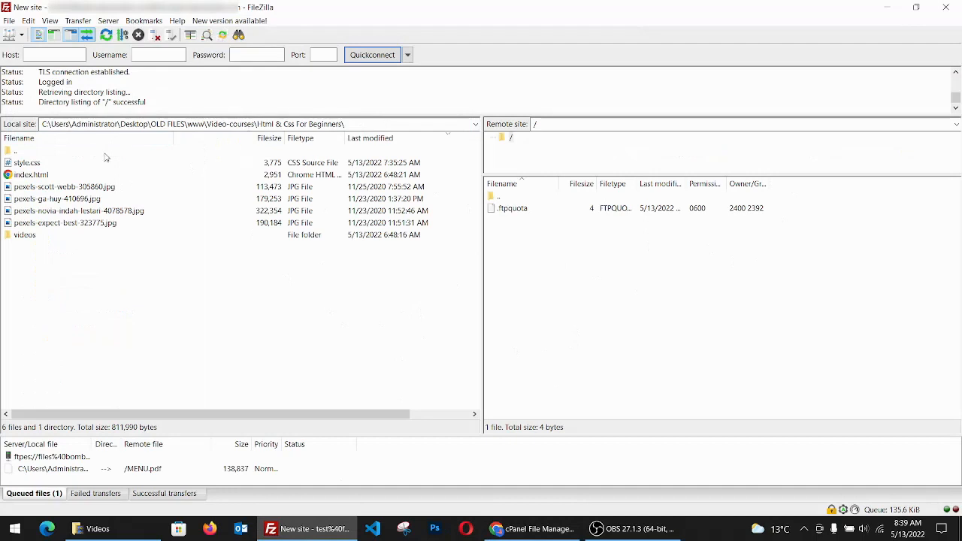
pyautogui.moveTo(221, 204)
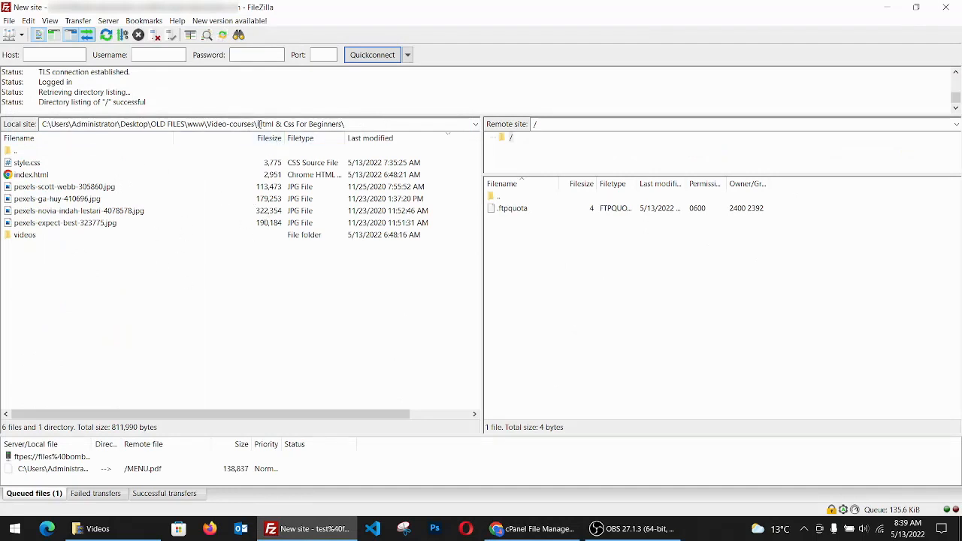
# - Navigate to the local template folder and select files starting from style.css
pyautogui.tripleClick(188, 124)
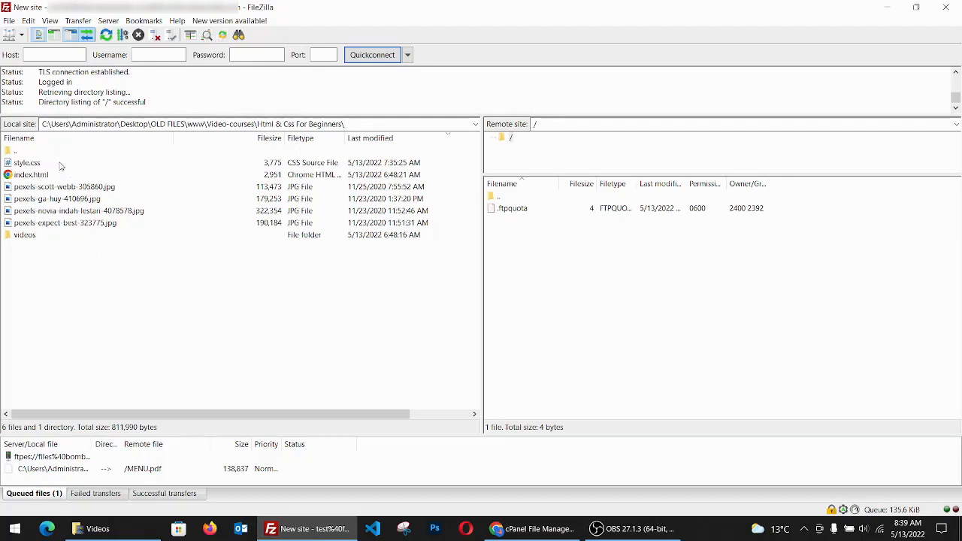
pyautogui.click(27, 162)
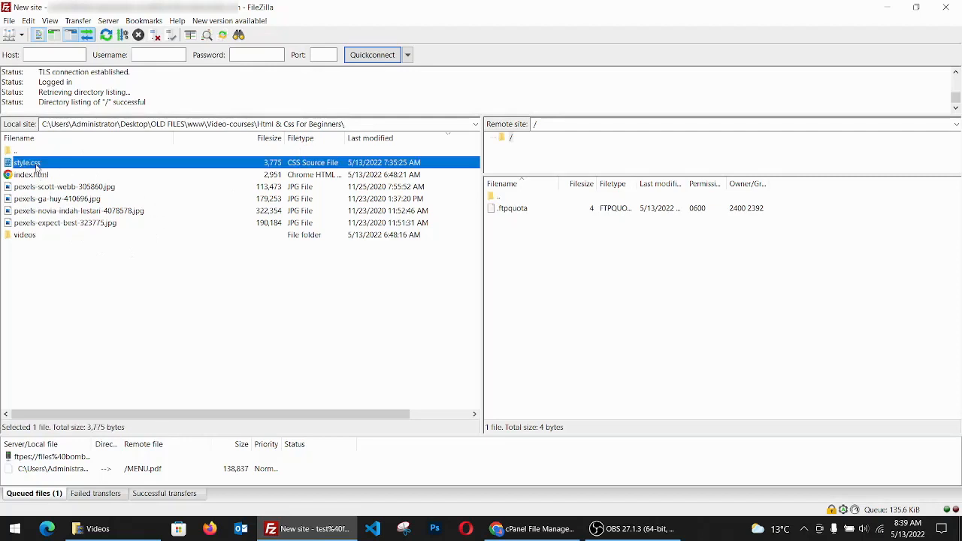
pyautogui.click(63, 186)
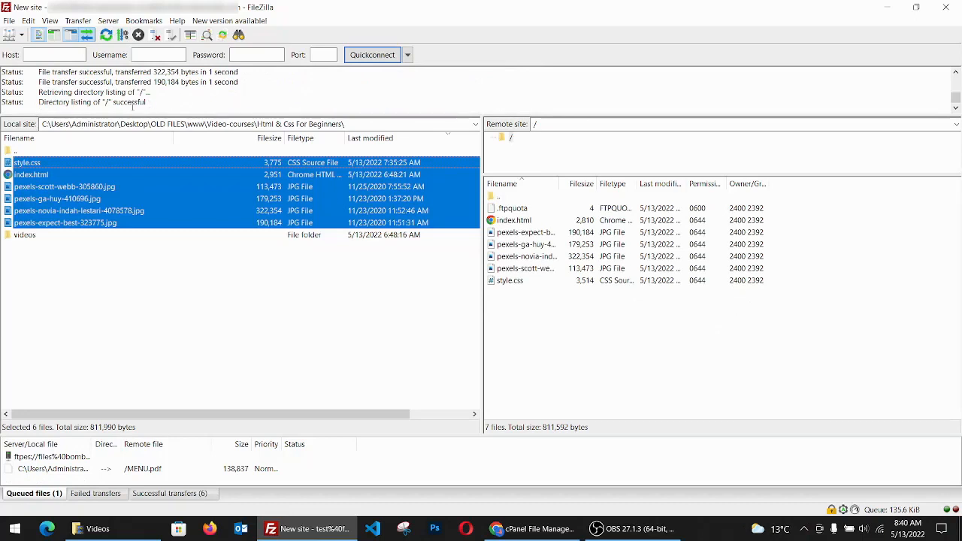
pyautogui.moveTo(73, 281)
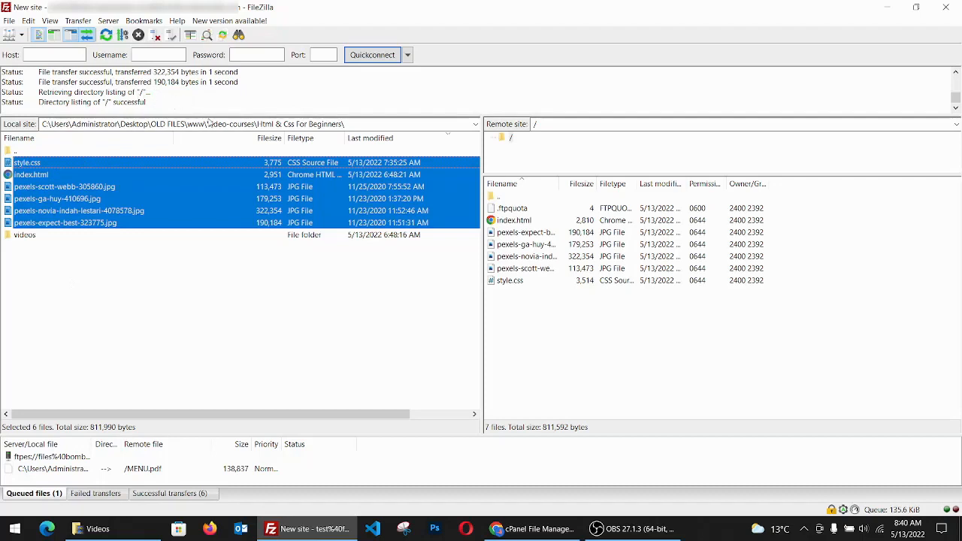
pyautogui.moveTo(357, 209)
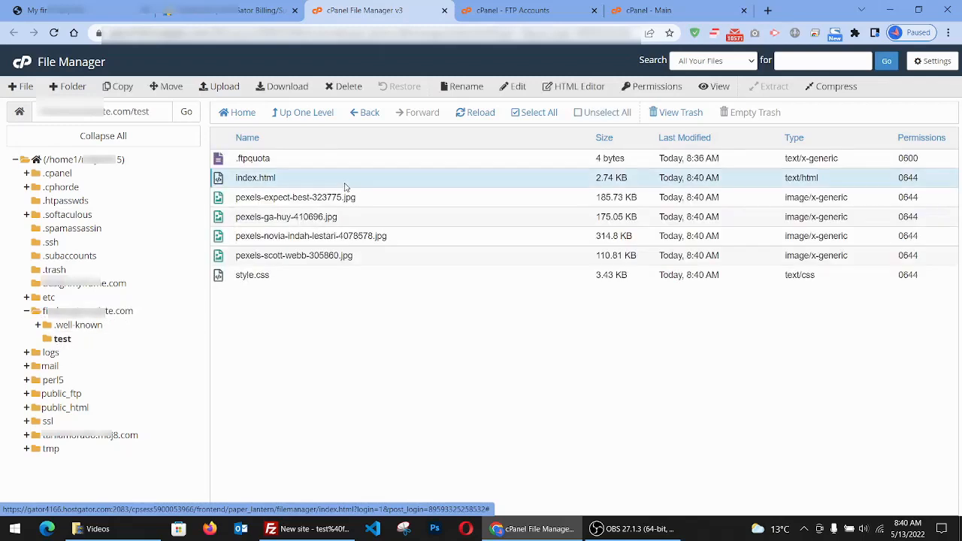
# - Check the uploaded index.html and pexels images in the File Manager test folder
pyautogui.click(294, 254)
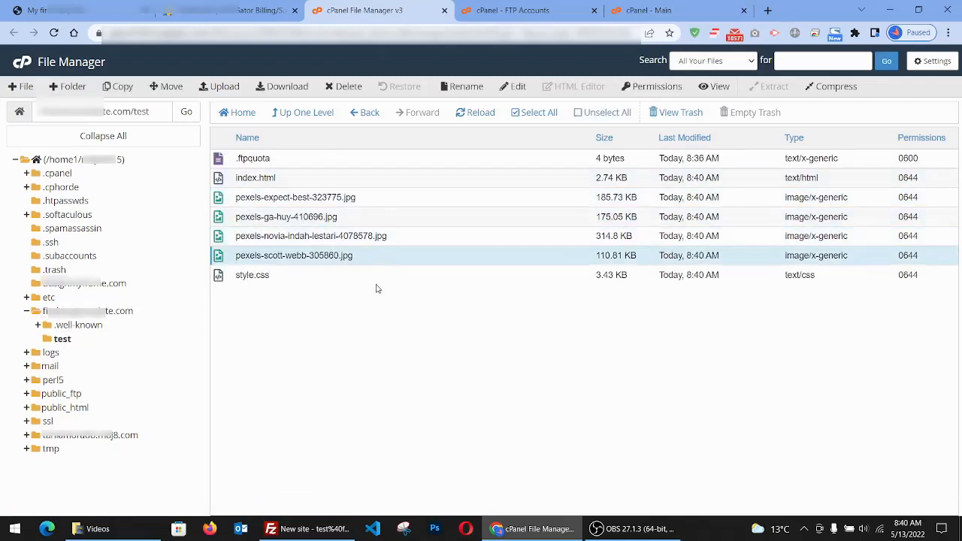
pyautogui.click(255, 177)
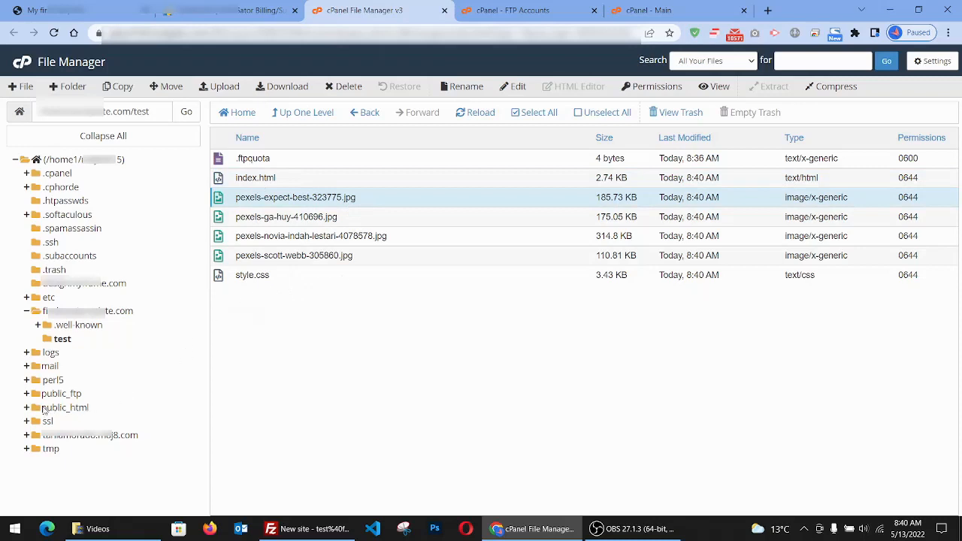
pyautogui.moveTo(102, 419)
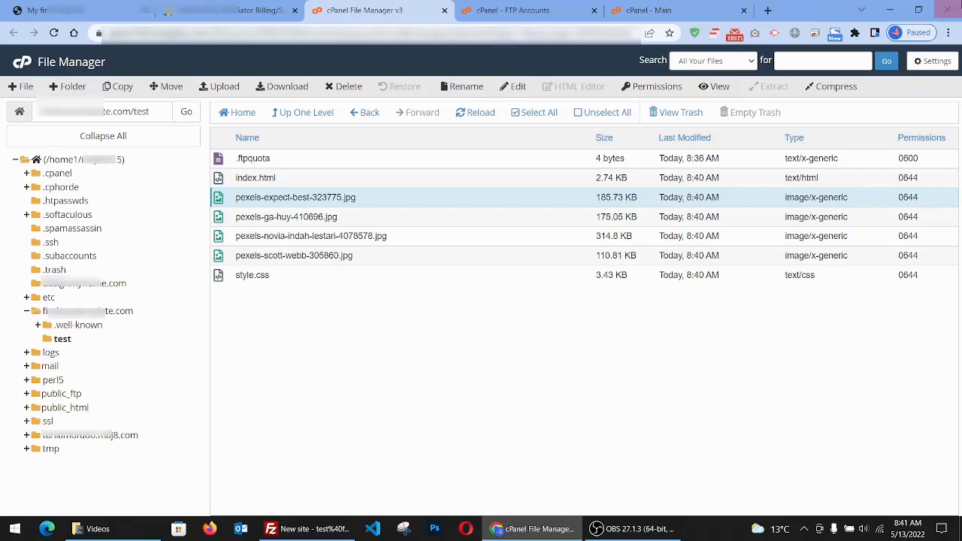
pyautogui.moveTo(323, 296)
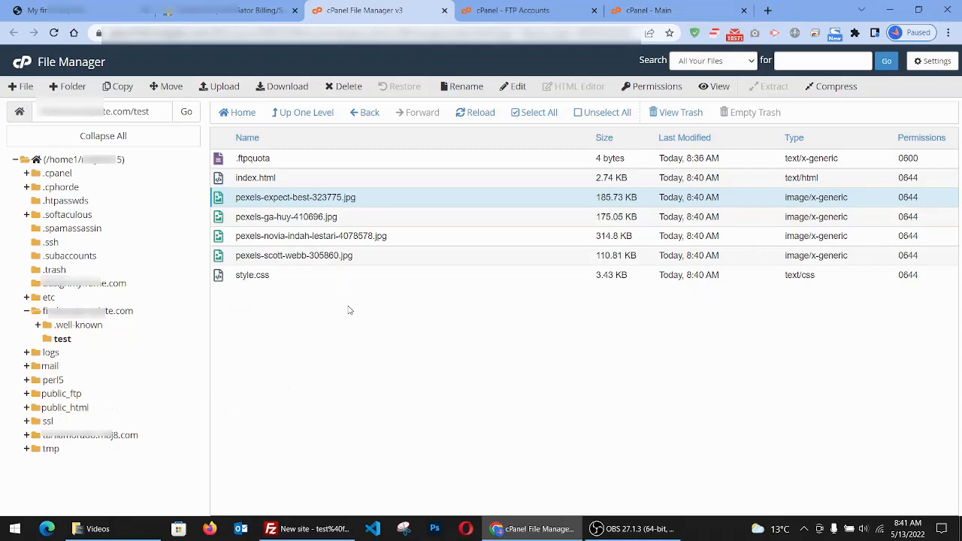
pyautogui.click(533, 112)
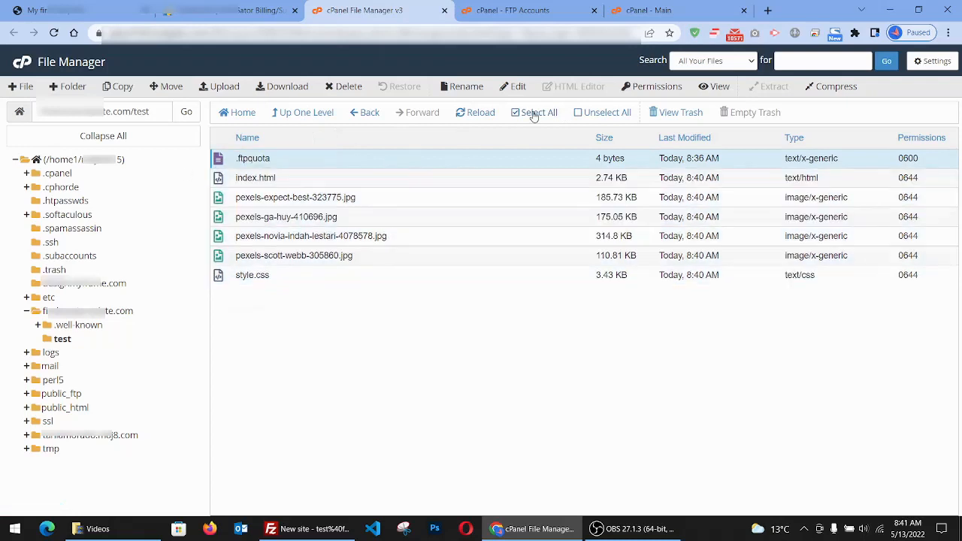
# - Select all files in the test folder and move them to /public_html
pyautogui.click(534, 112)
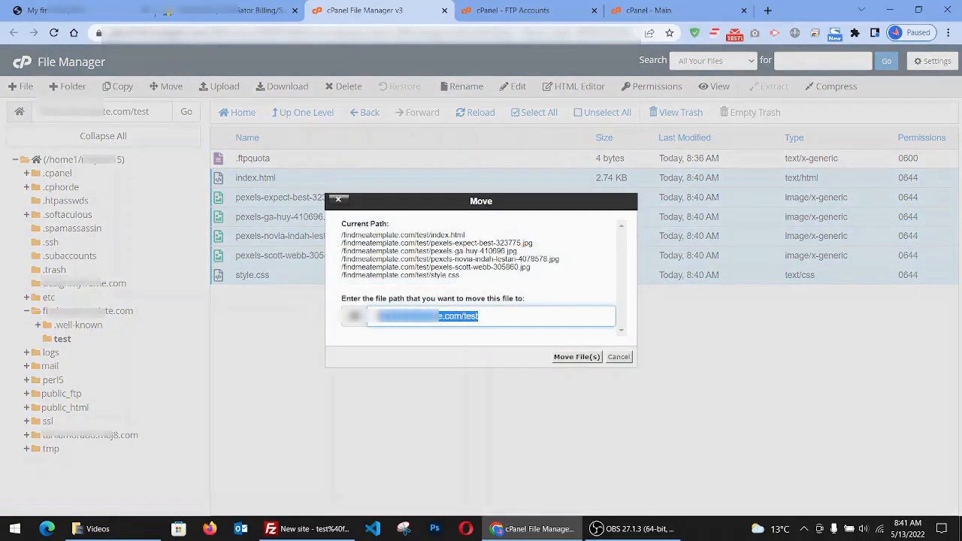
pyautogui.write('/public')
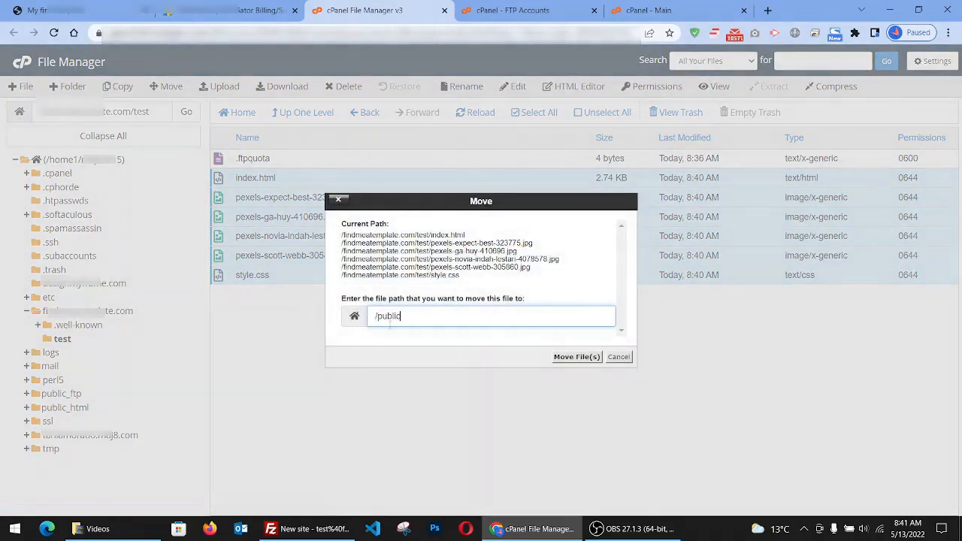
pyautogui.write('_')
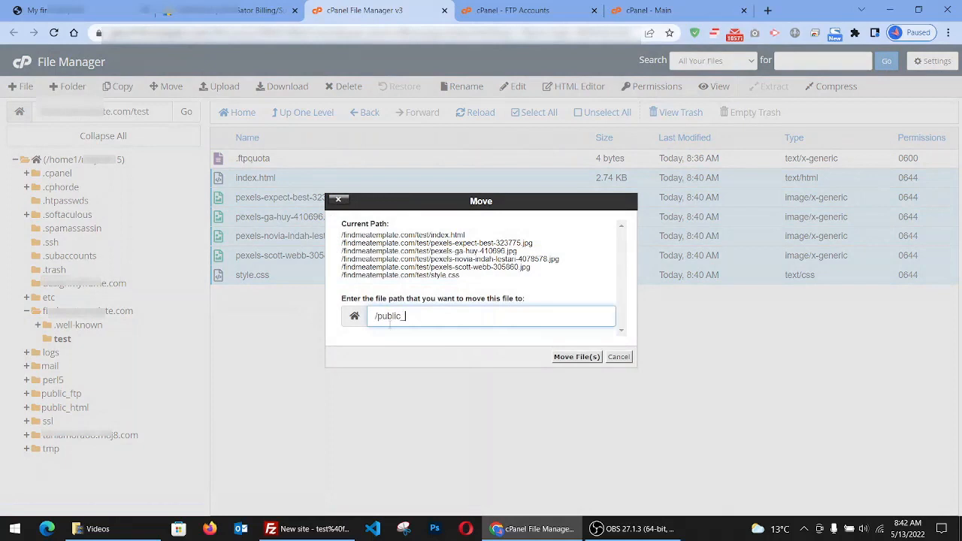
pyautogui.write('html')
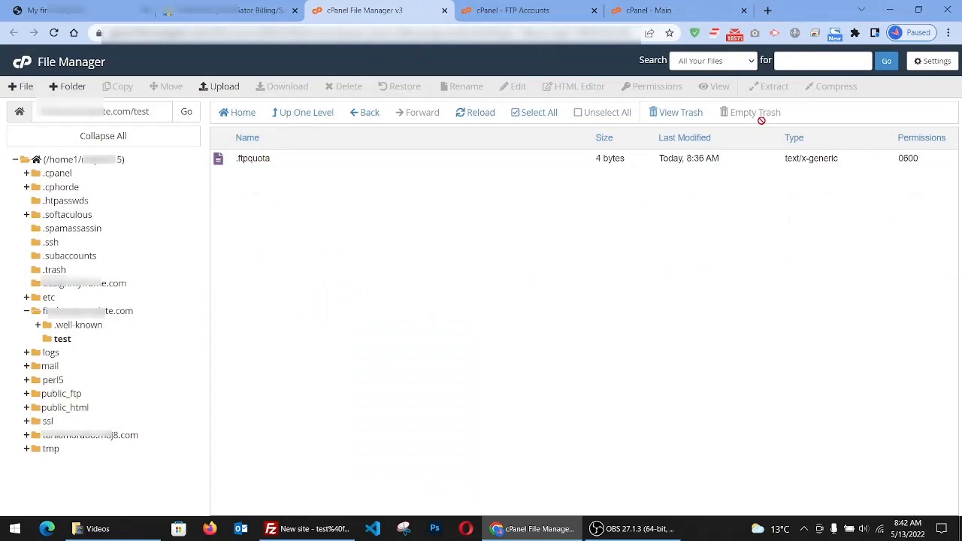
pyautogui.click(806, 11)
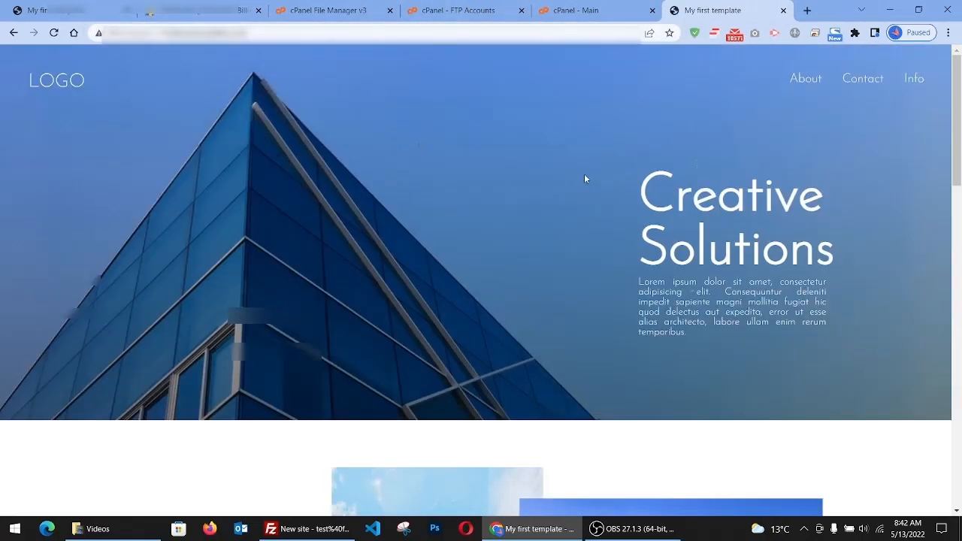
# - Scroll the live site down through Our Work and Get in Touch, then back up
pyautogui.scroll(-3)
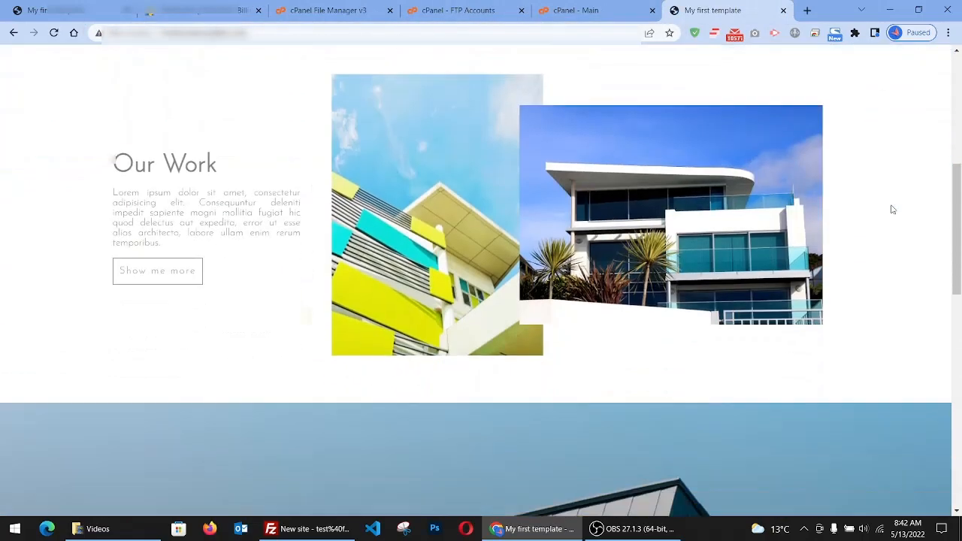
pyautogui.scroll(-3)
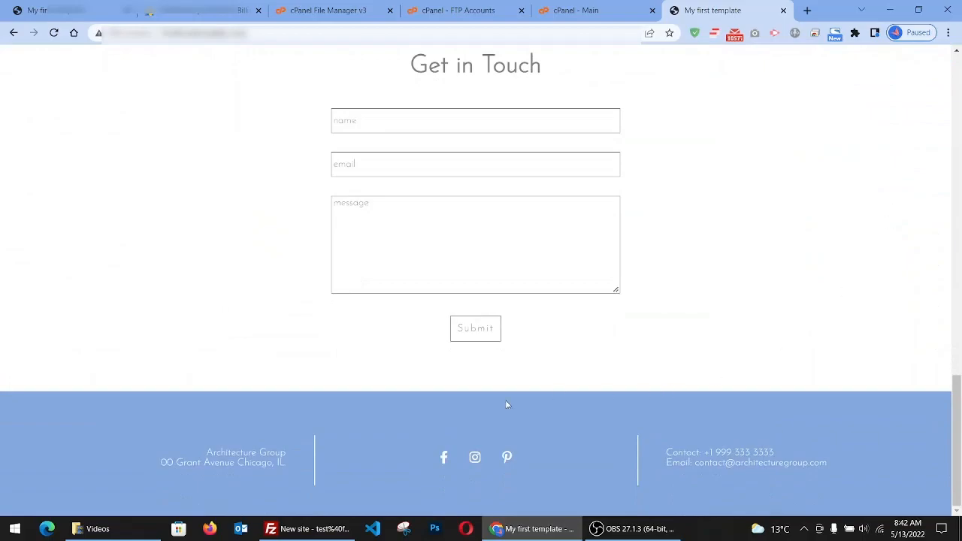
pyautogui.scroll(3)
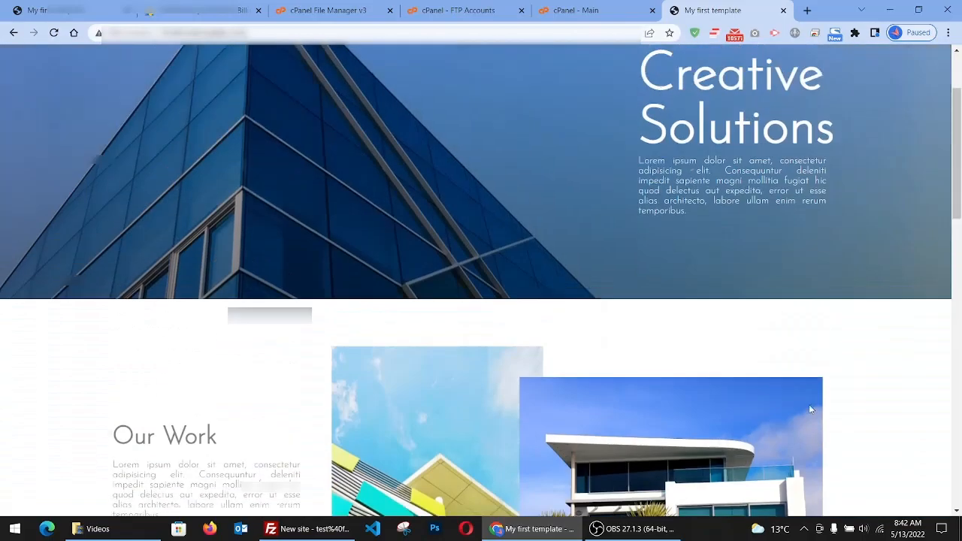